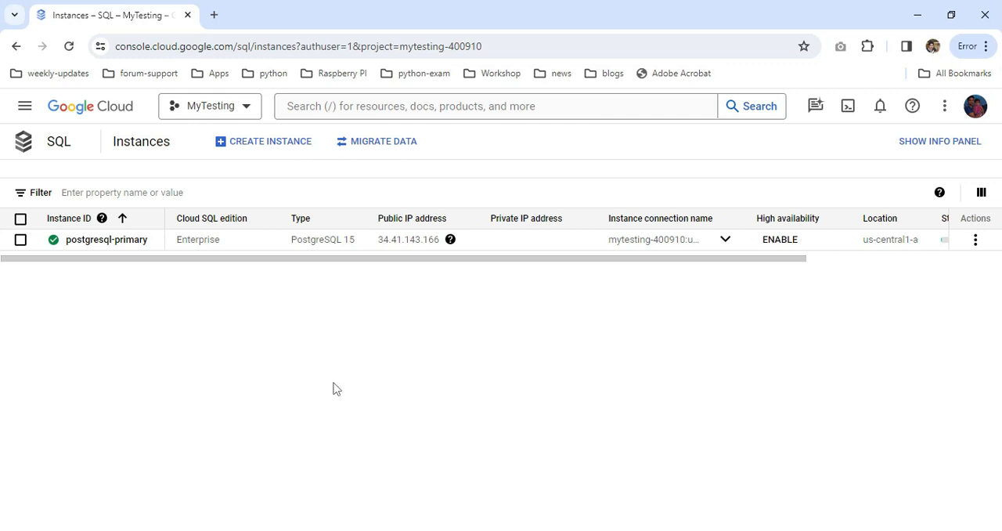
mouse_move(142, 292)
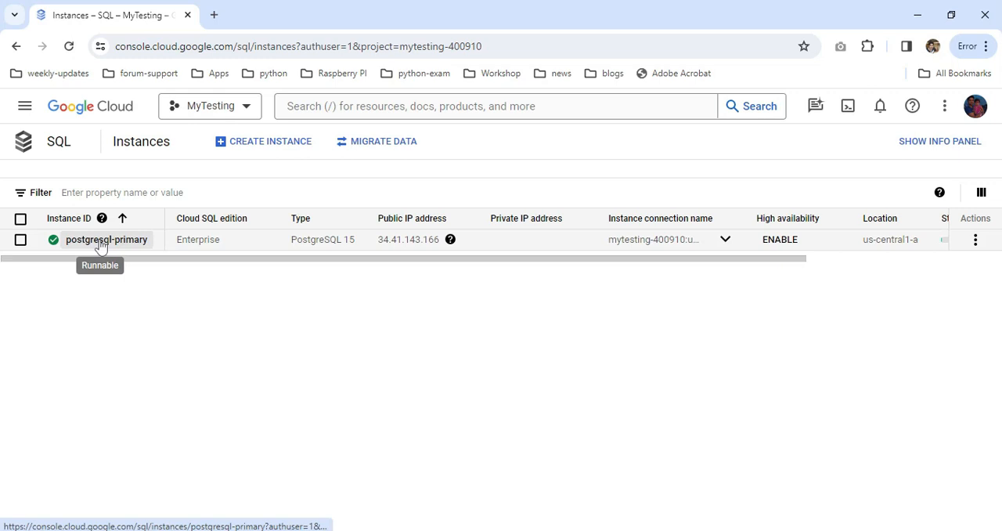
Step: Open postgresql-primary and review its Users and Databases, finding only postgres
left_click(106, 238)
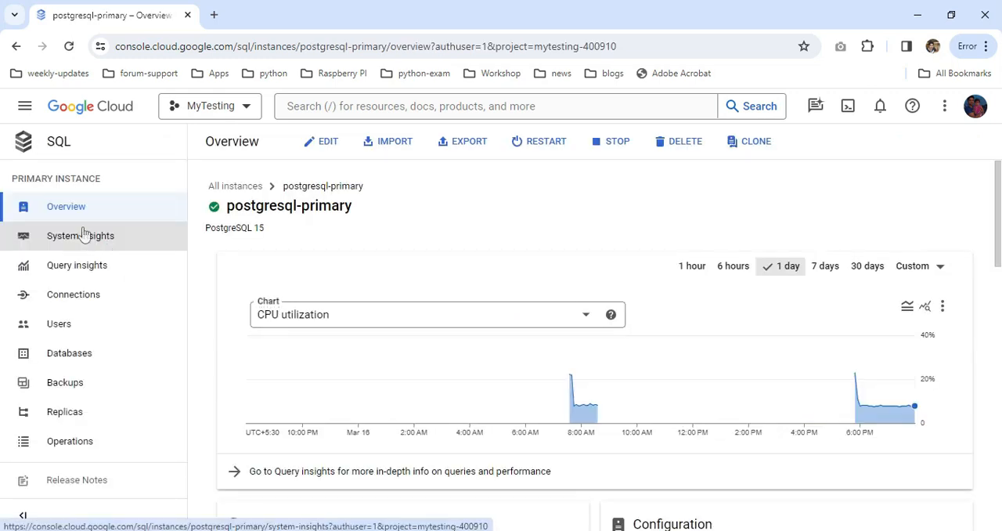
left_click(59, 324)
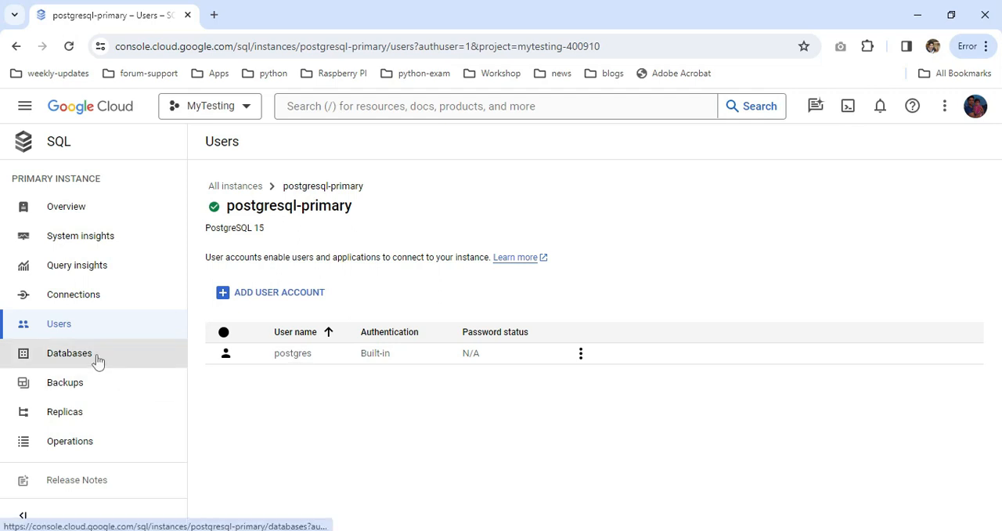
left_click(69, 352)
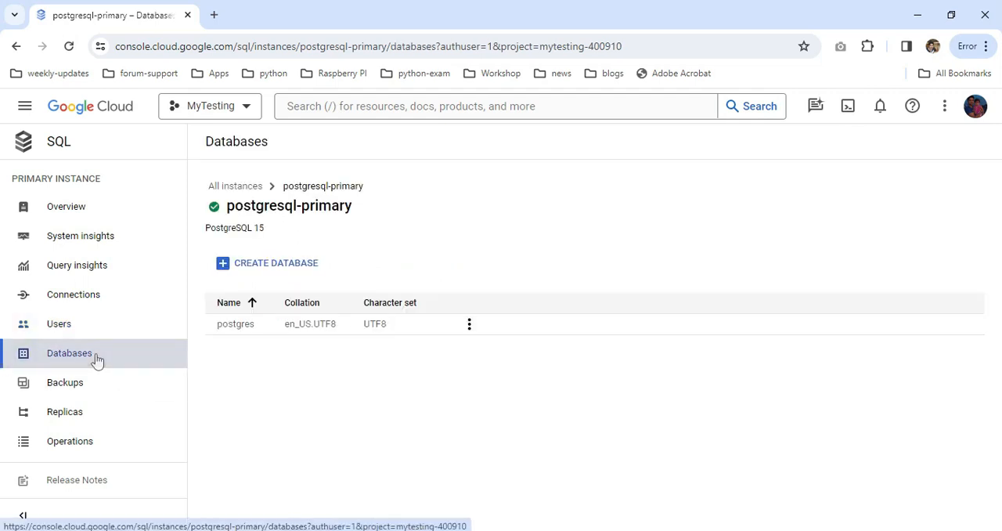
mouse_move(482, 393)
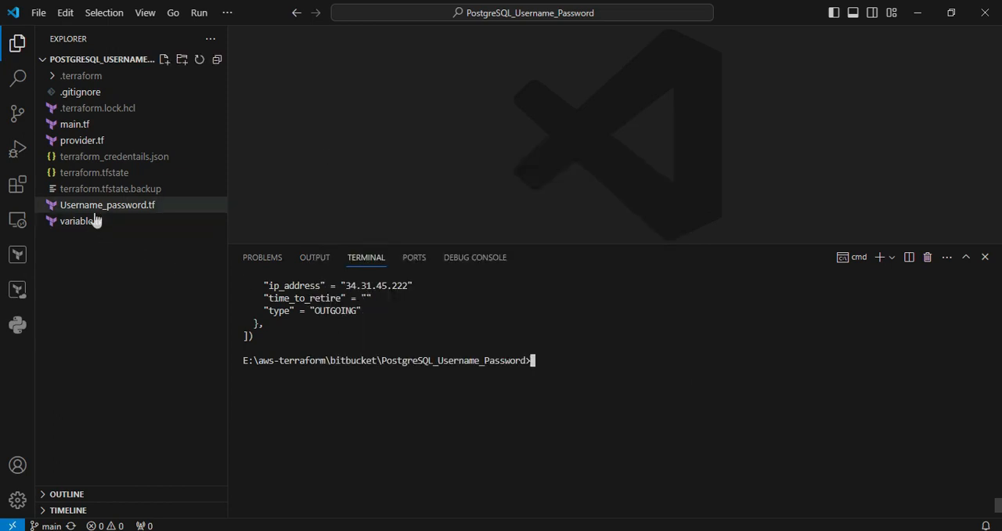
mouse_move(107, 204)
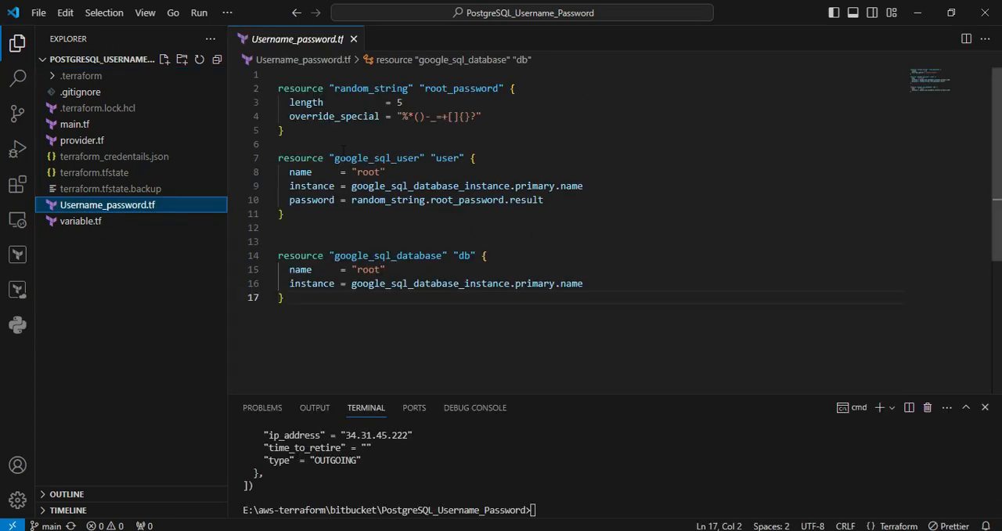
mouse_move(334, 116)
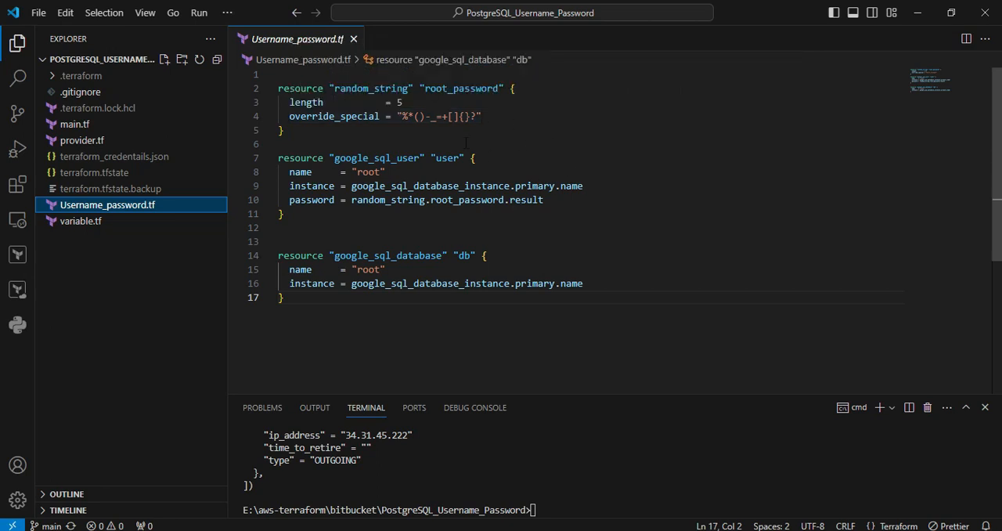
mouse_move(403, 102)
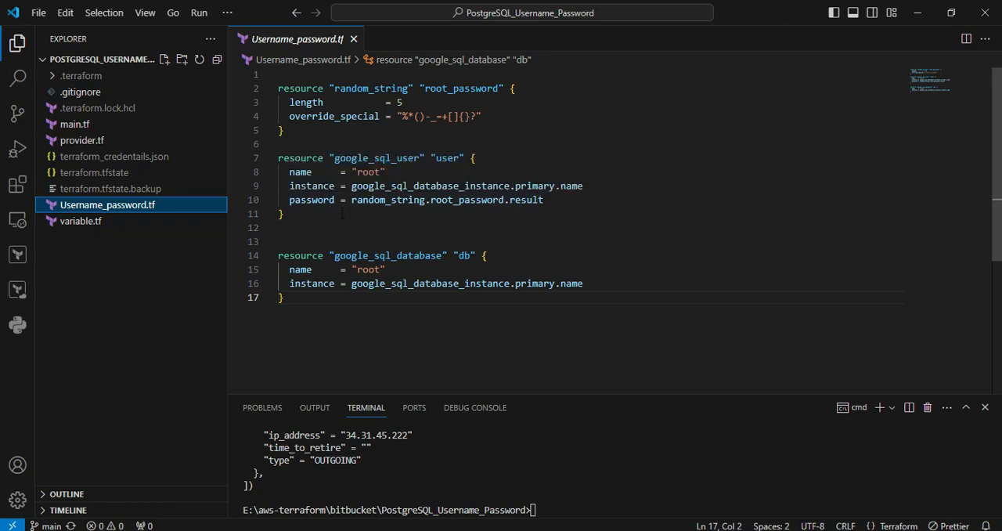
mouse_move(333, 116)
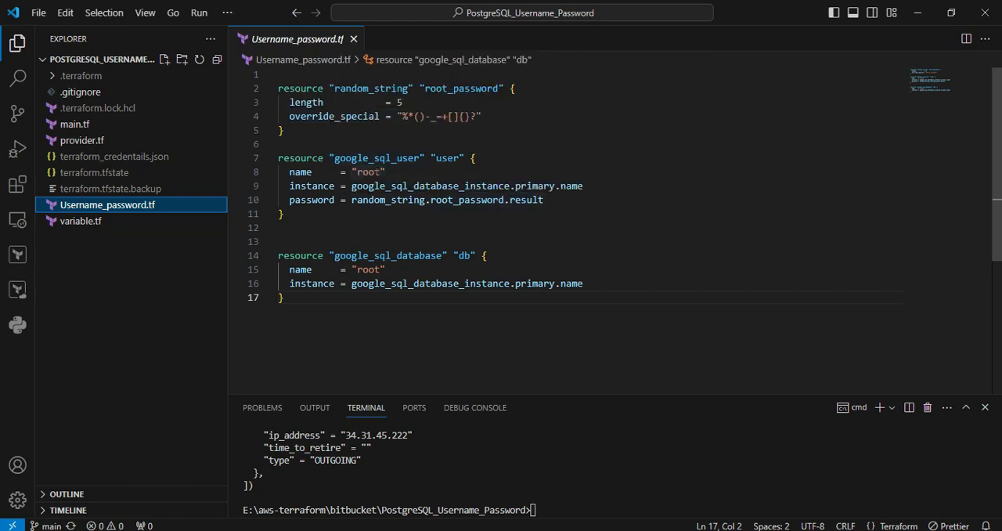
mouse_move(466, 186)
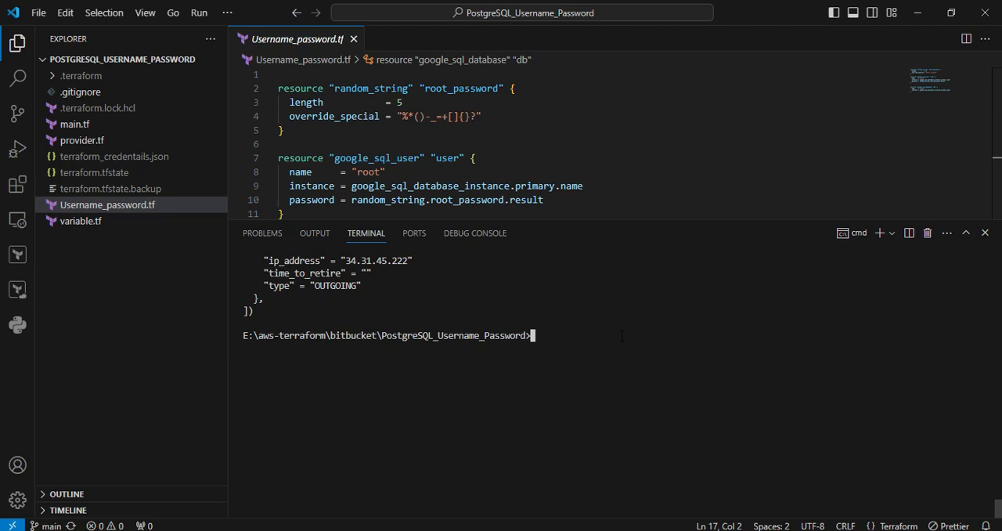
Step: Run terraform plan, then terraform apply, adding the root user, password and database
type("terraform")
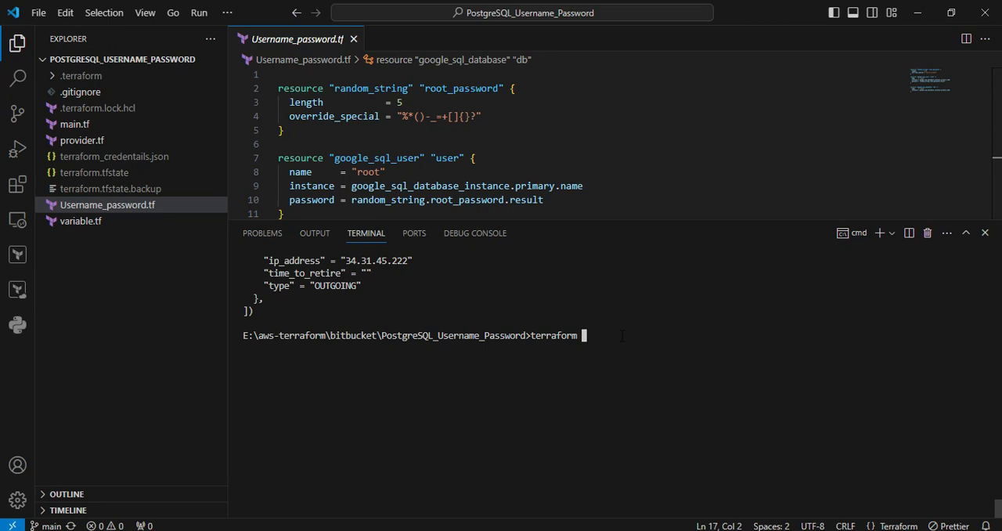
type("plan")
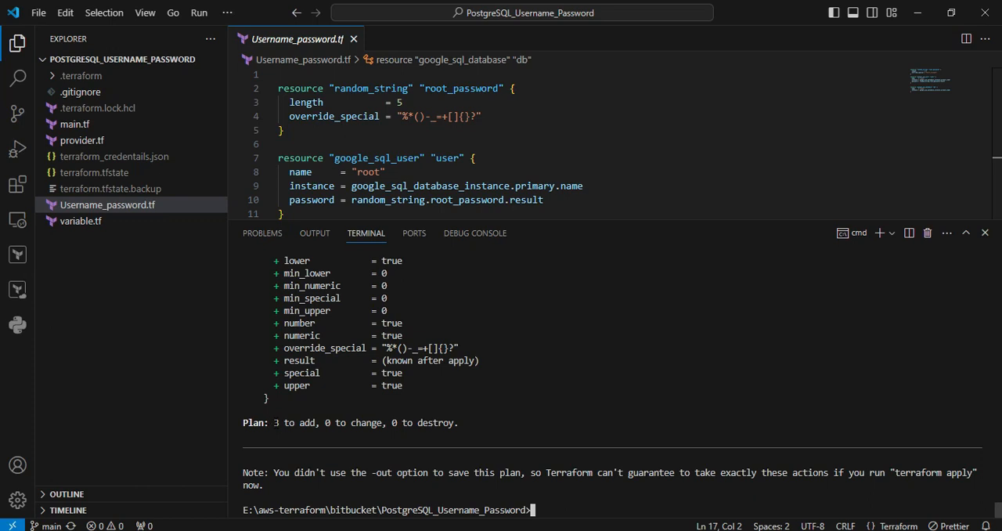
type("terraform plan")
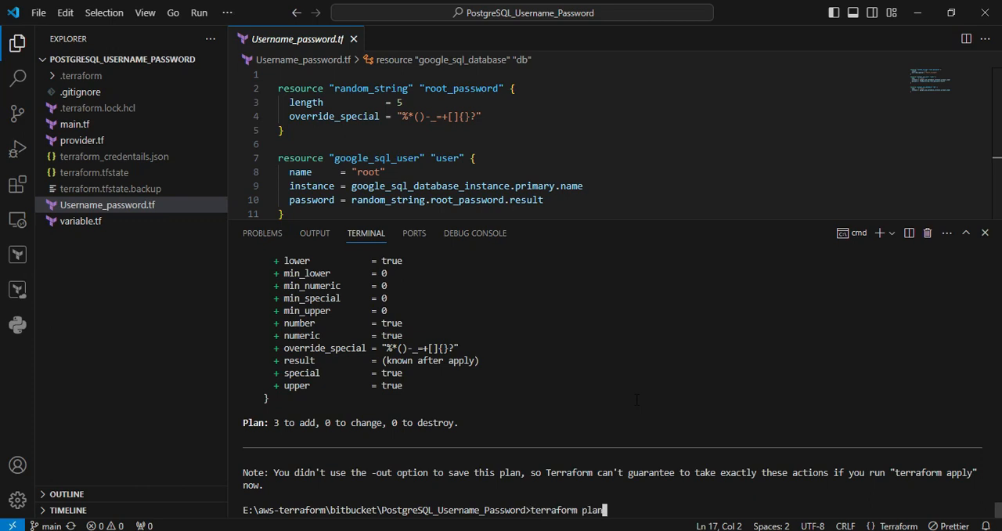
type("a")
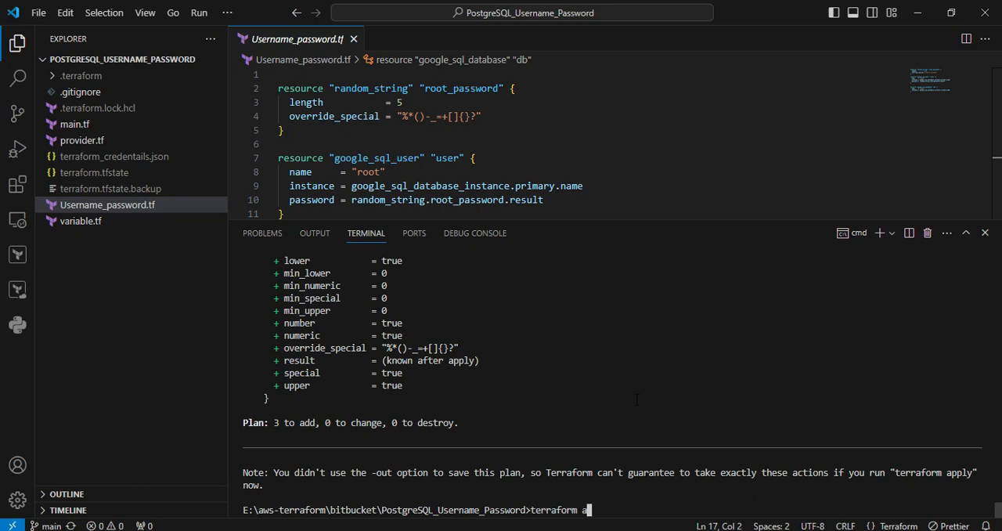
type("ppl")
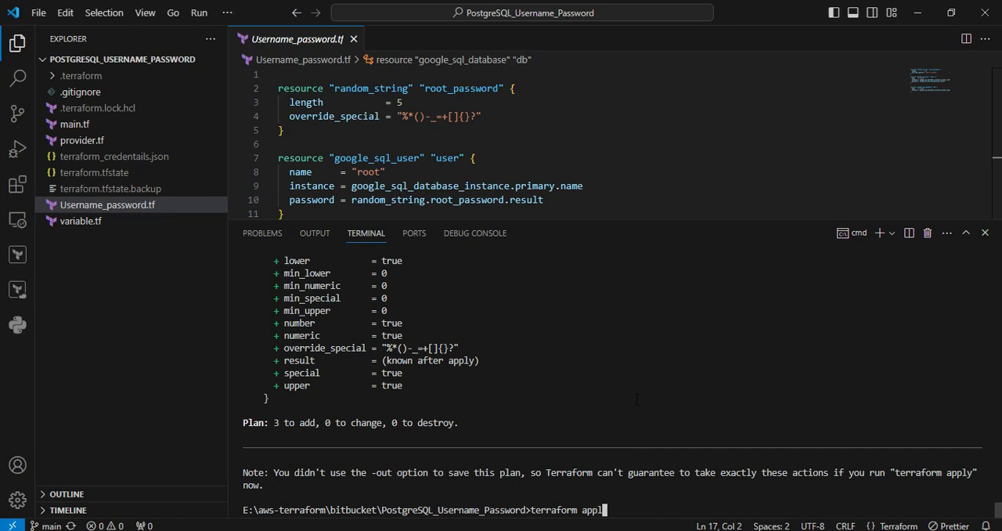
key("Return")
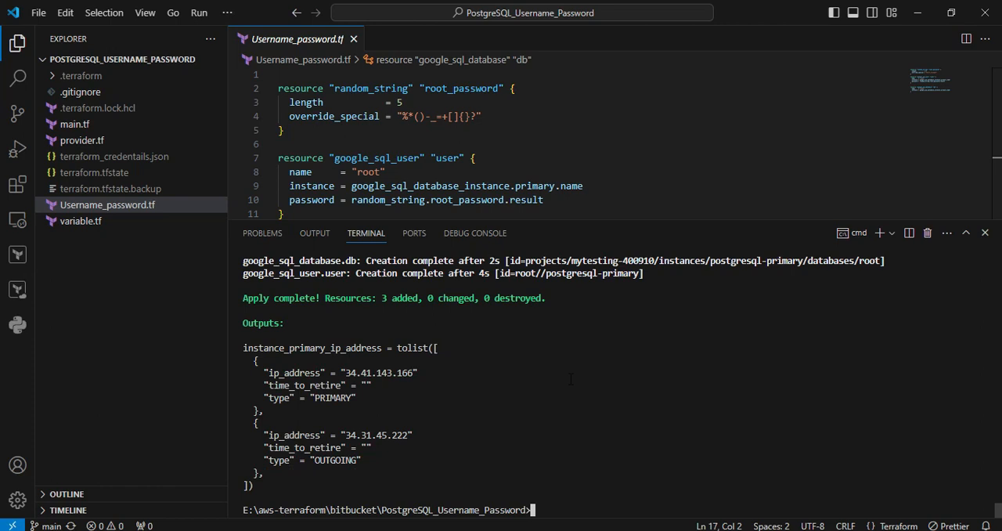
scroll("up", 3)
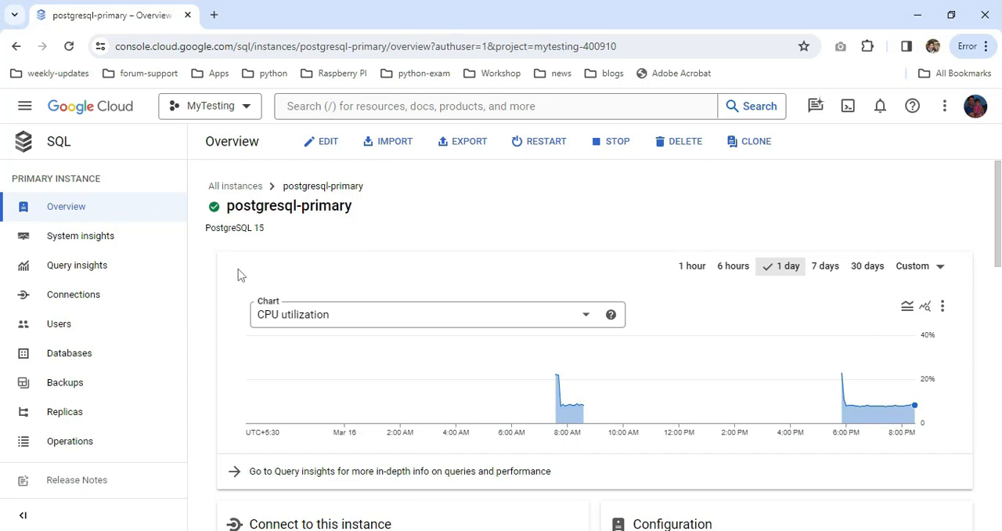
mouse_move(92, 323)
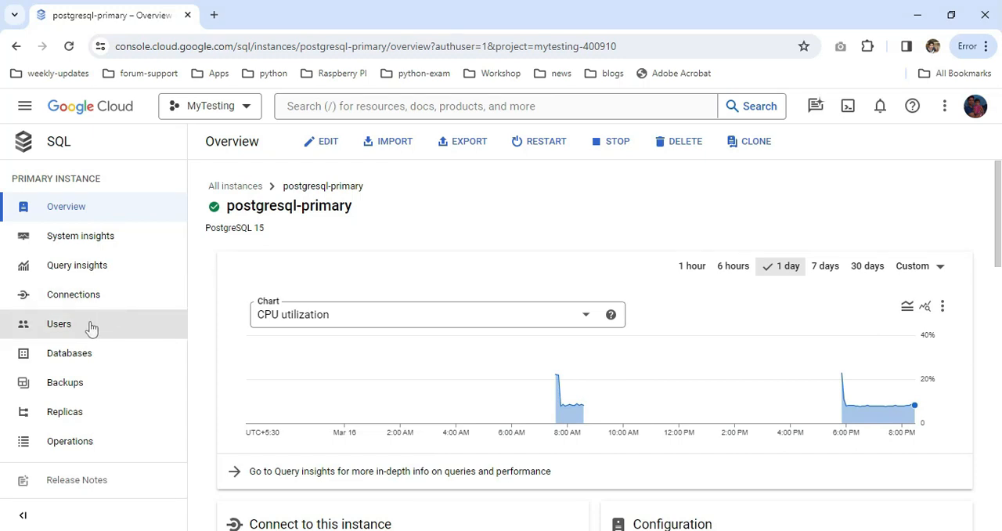
Step: Confirm the root user and root database exist, then show the overview's connection details
left_click(58, 323)
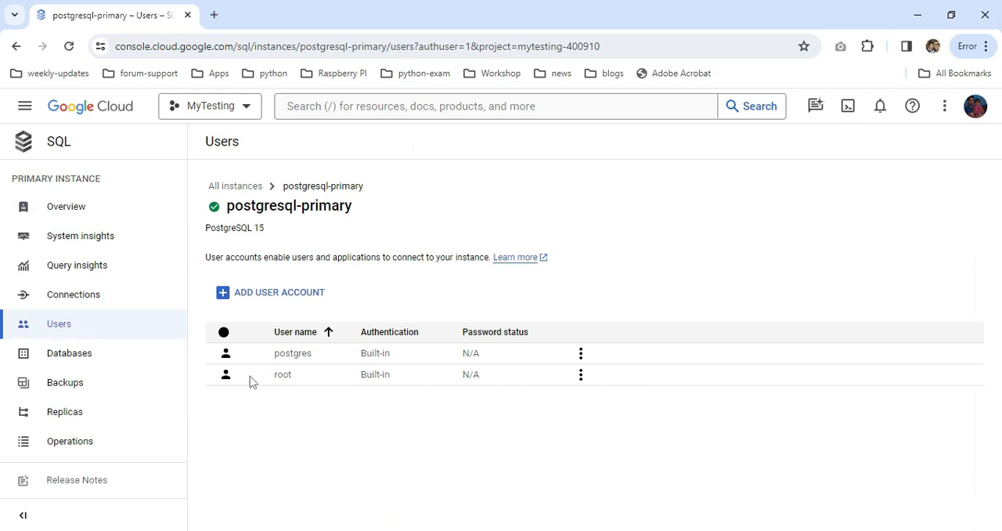
mouse_move(94, 353)
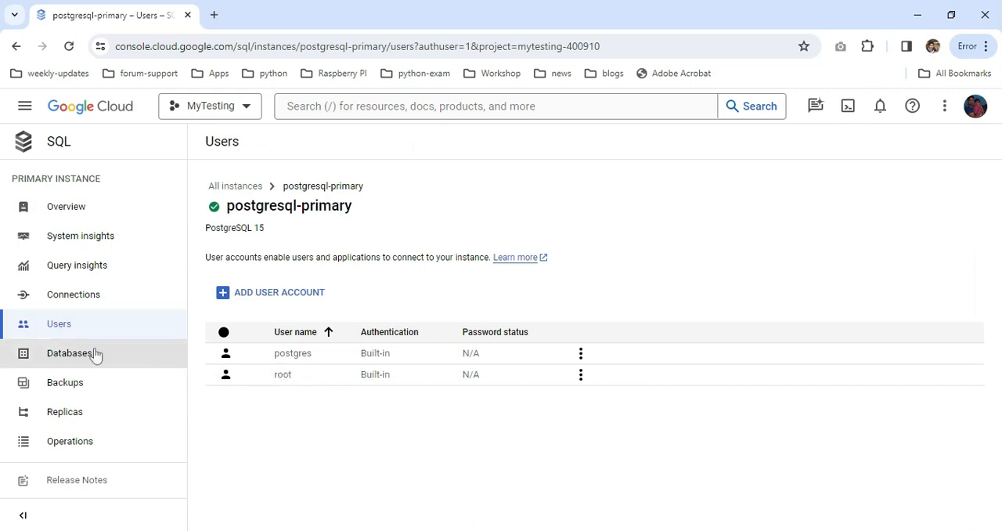
left_click(69, 352)
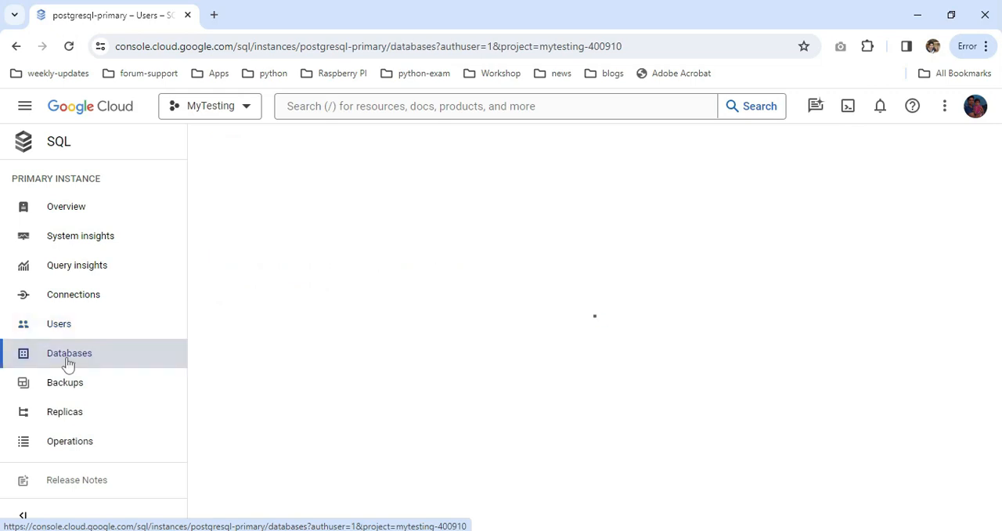
left_click(69, 353)
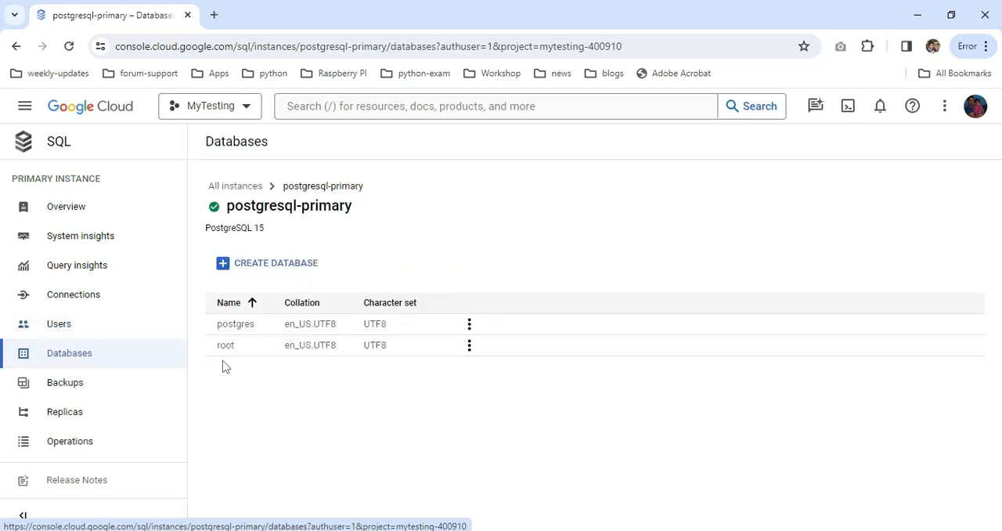
mouse_move(213, 423)
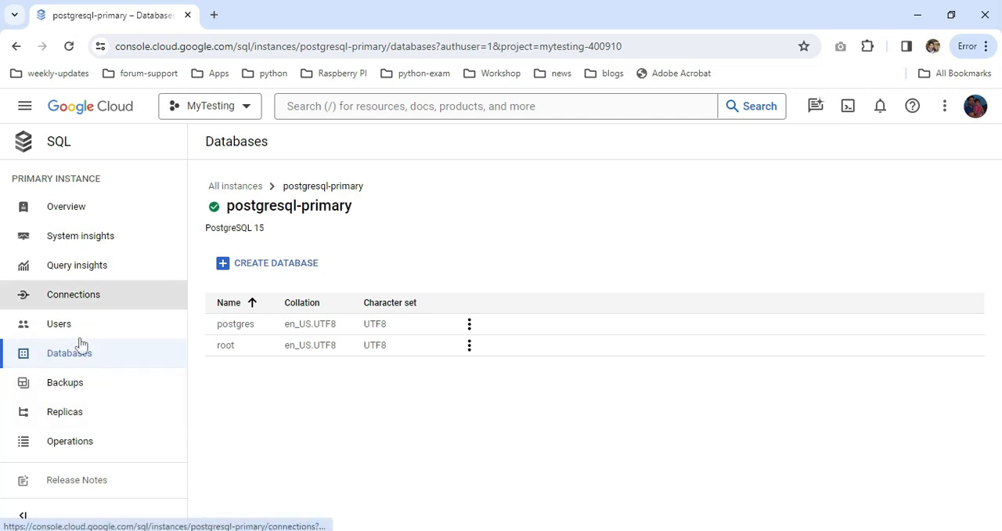
left_click(66, 206)
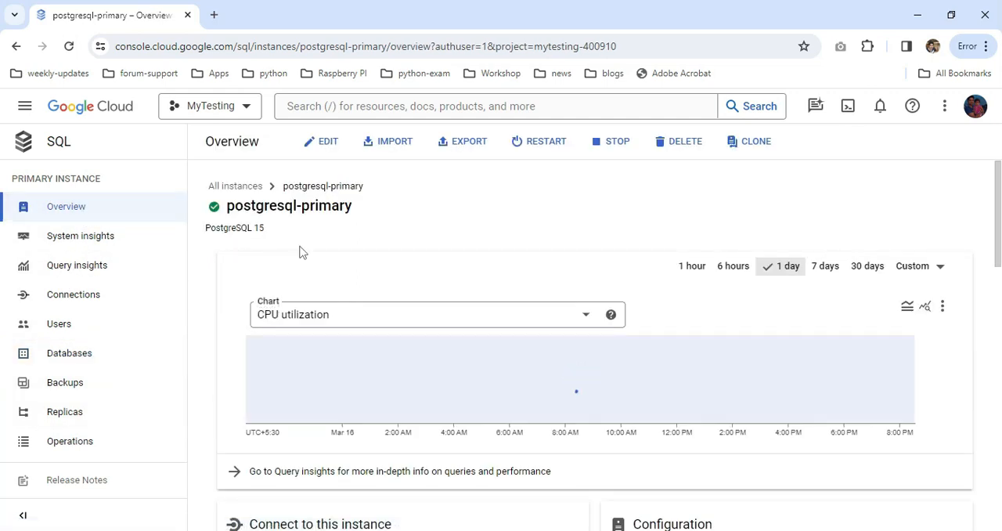
scroll("down", 3)
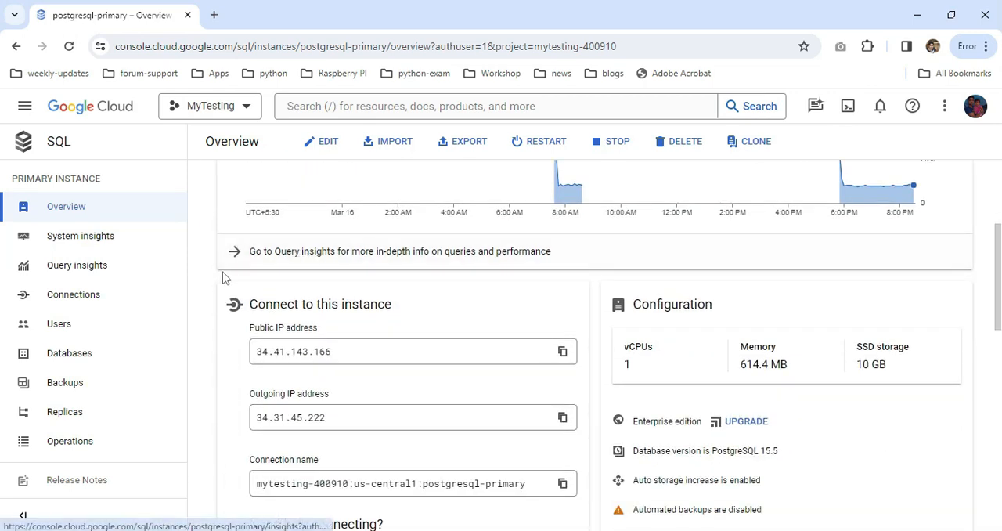
mouse_move(562, 350)
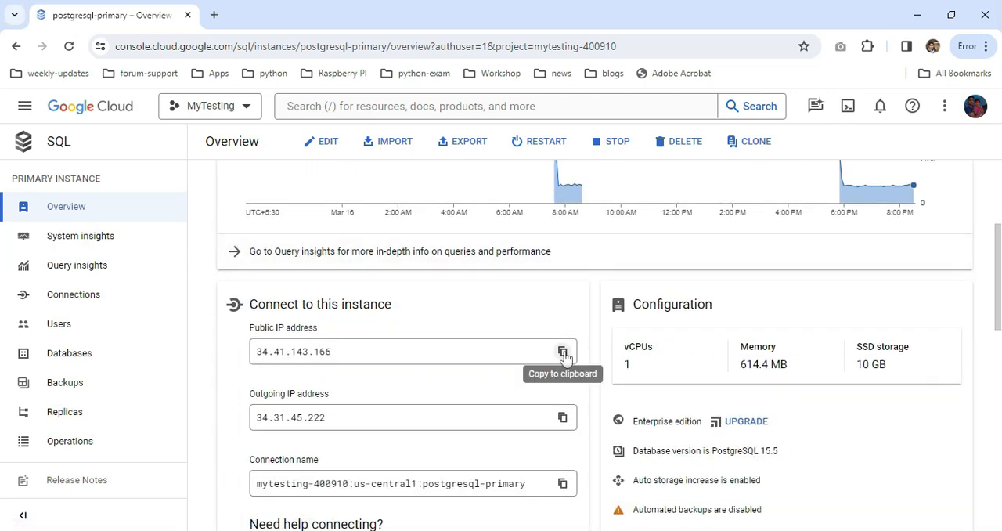
mouse_move(558, 271)
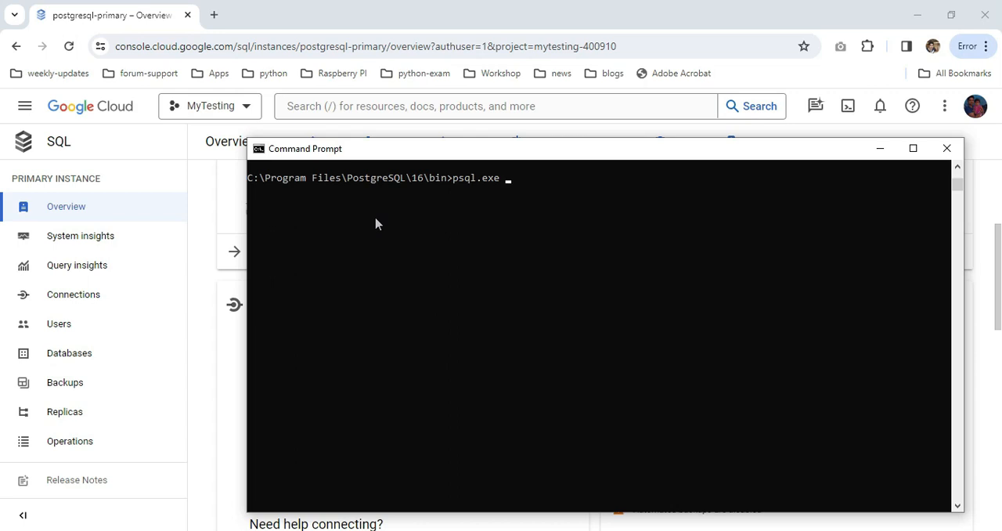
mouse_move(467, 198)
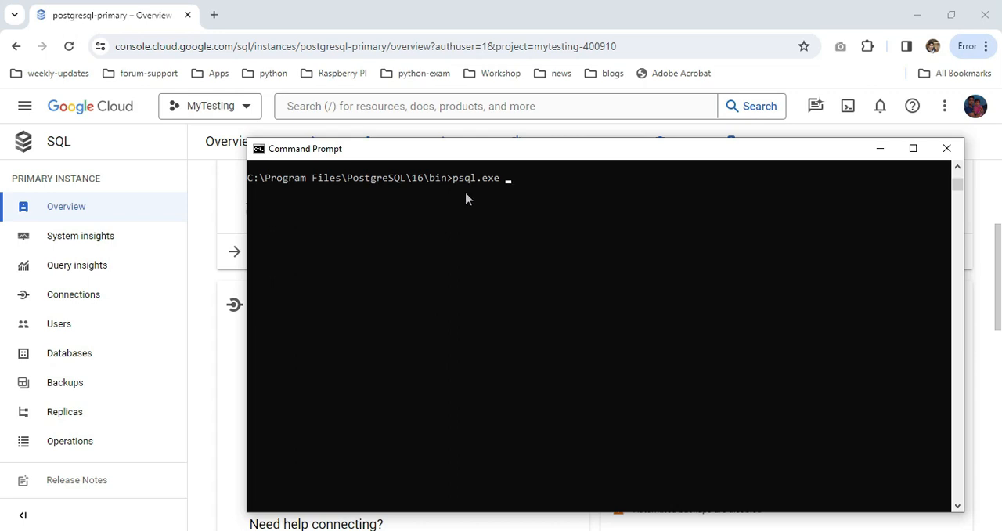
mouse_move(417, 181)
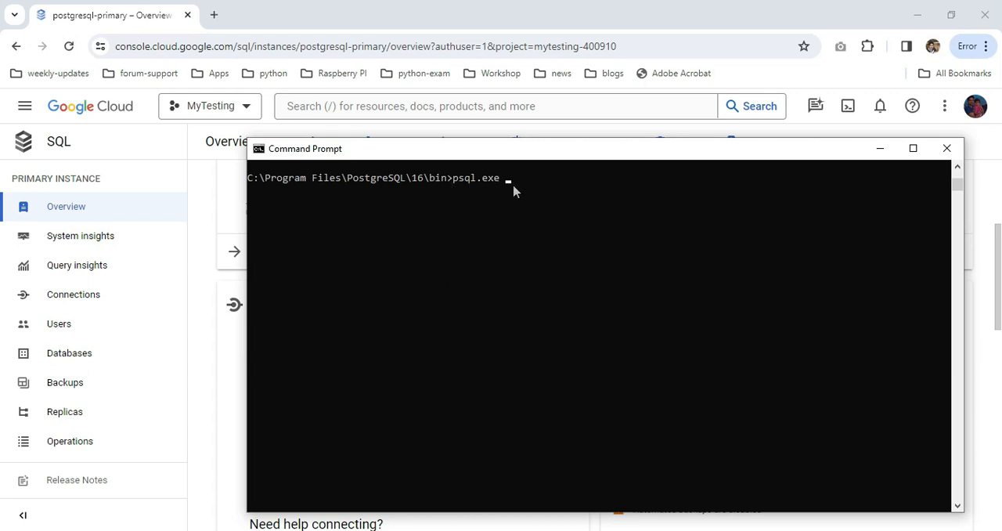
mouse_move(480, 186)
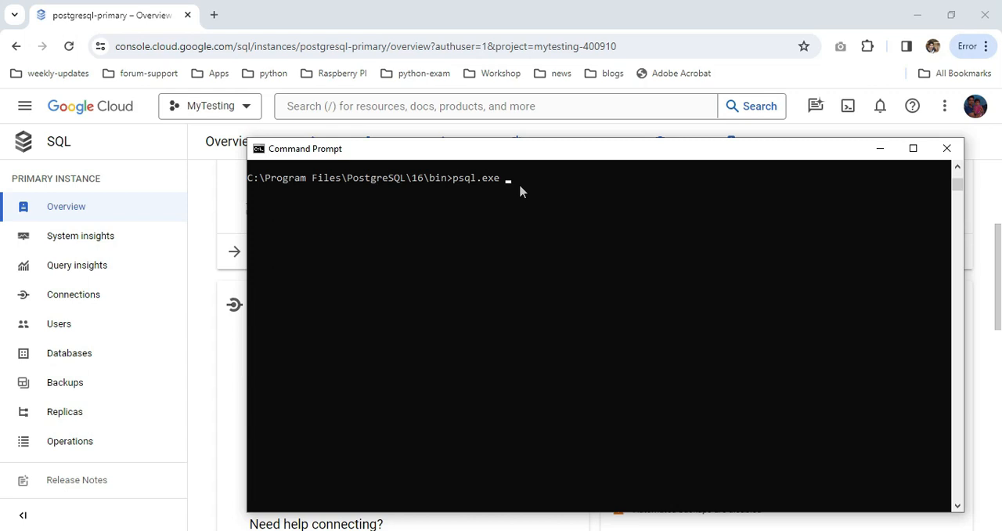
Step: Run psql.exe -h 34.41.143.166 -U root from Command Prompt
type("-h")
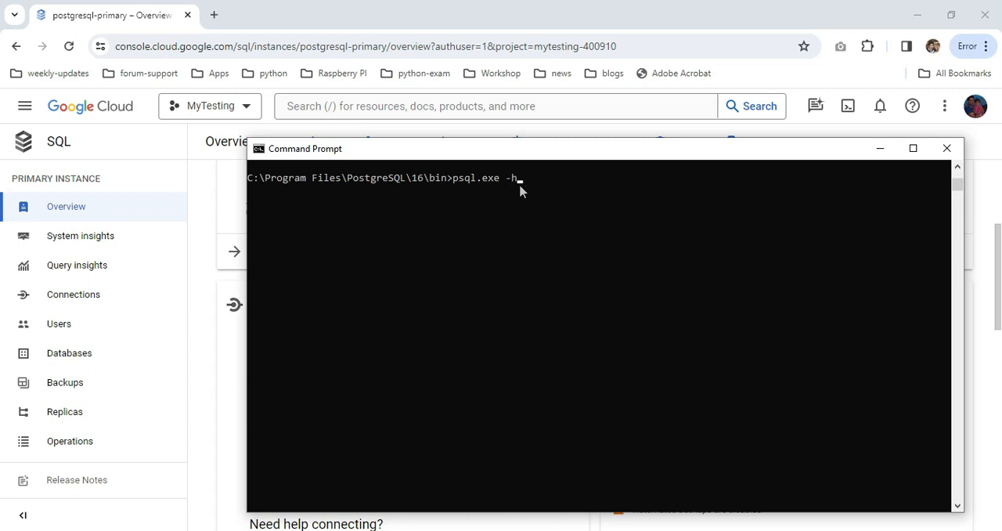
type("34.41.143.166")
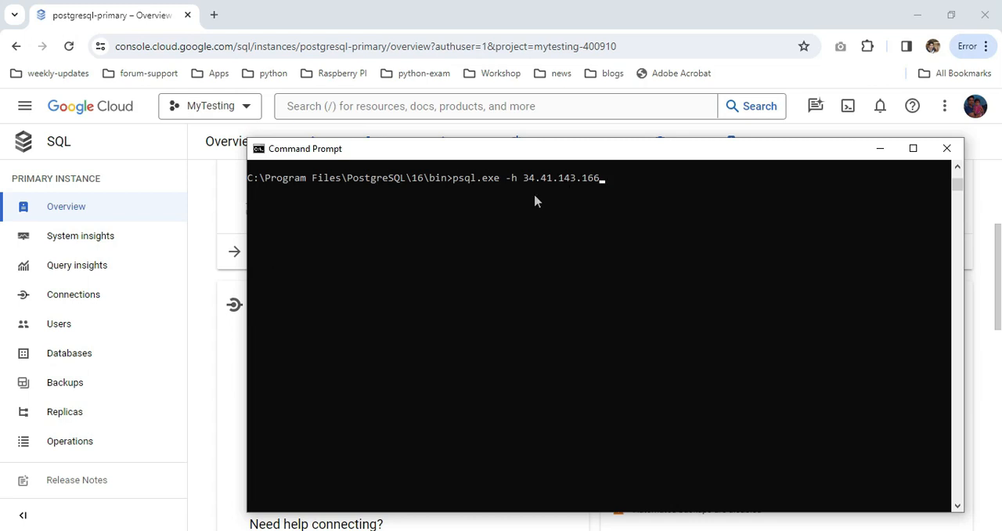
mouse_move(576, 194)
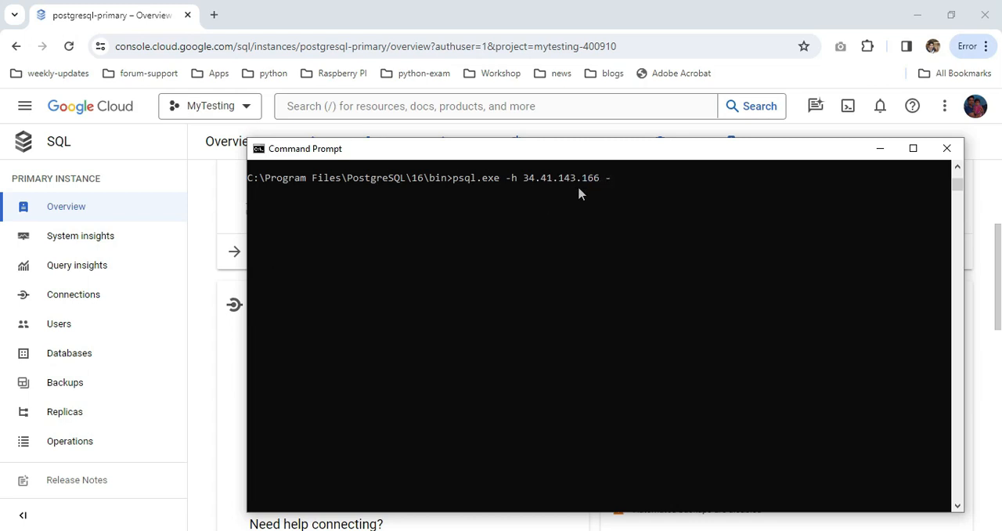
type("U")
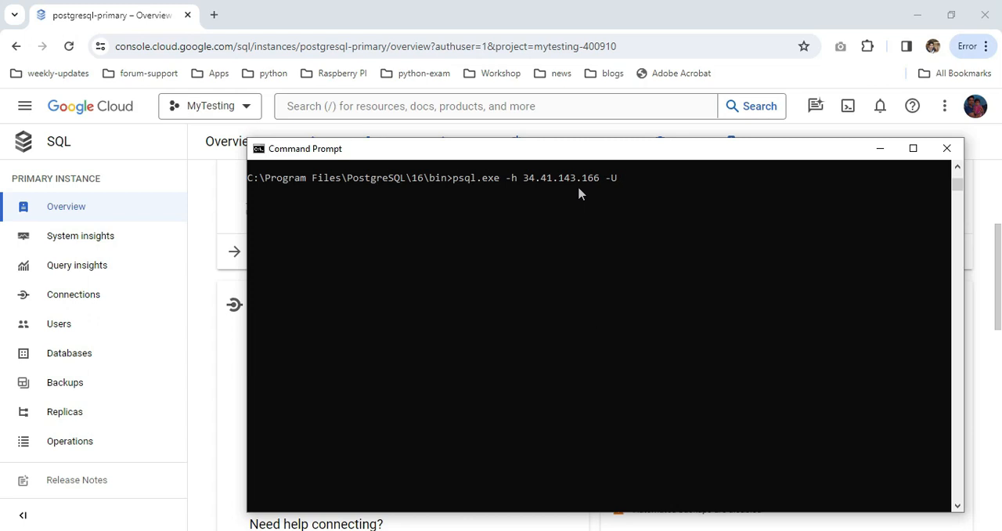
type("root")
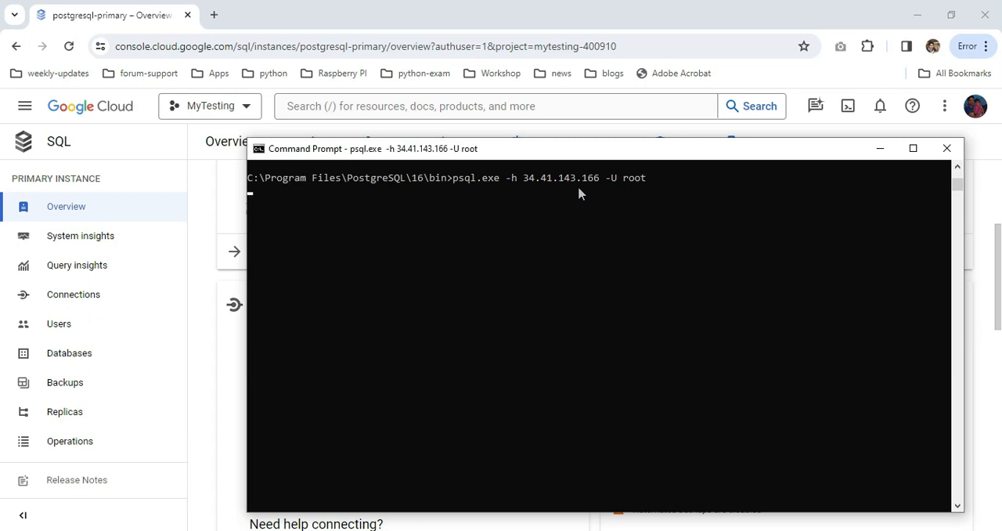
key("Return")
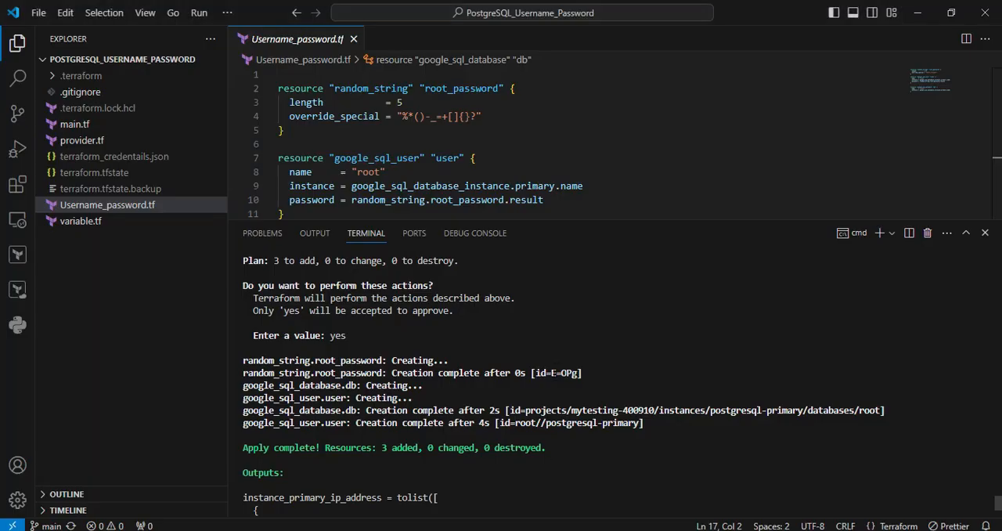
Step: Enter the generated Terraform password at the psql prompt, maximize the console, and begin typing \l
double_click(564, 372)
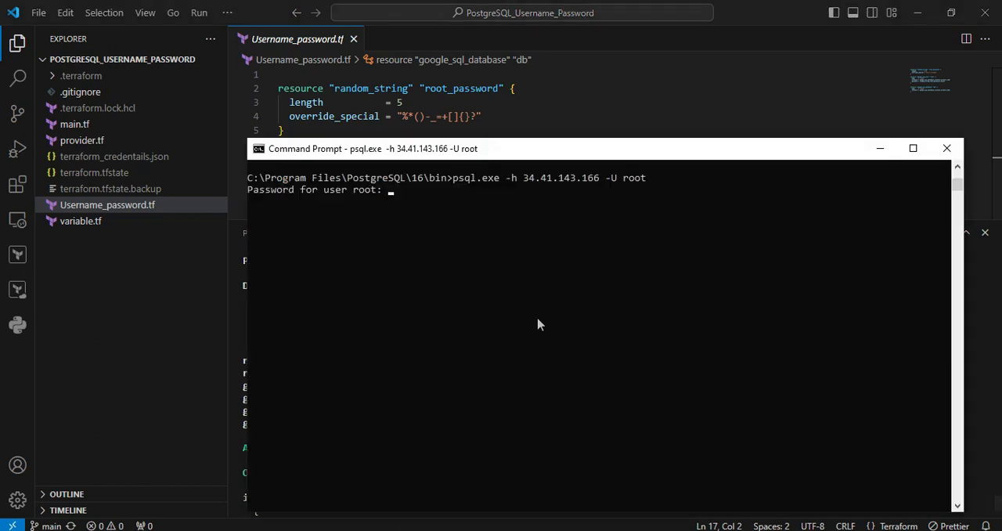
mouse_move(512, 232)
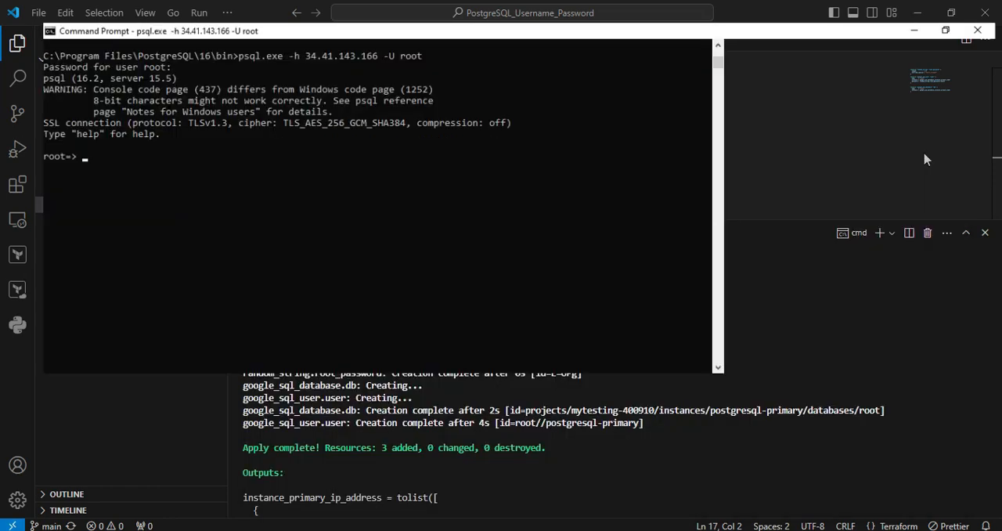
left_click(945, 30)
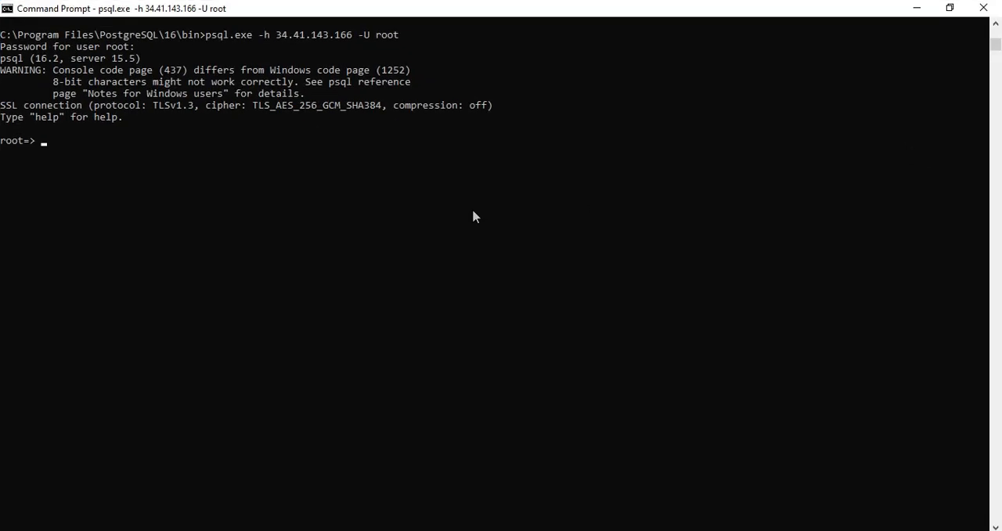
type("\\l")
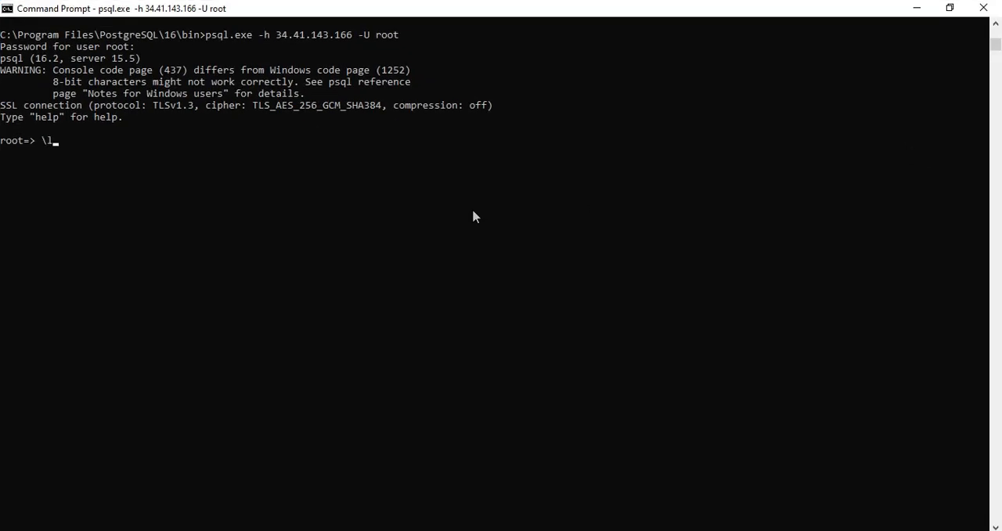